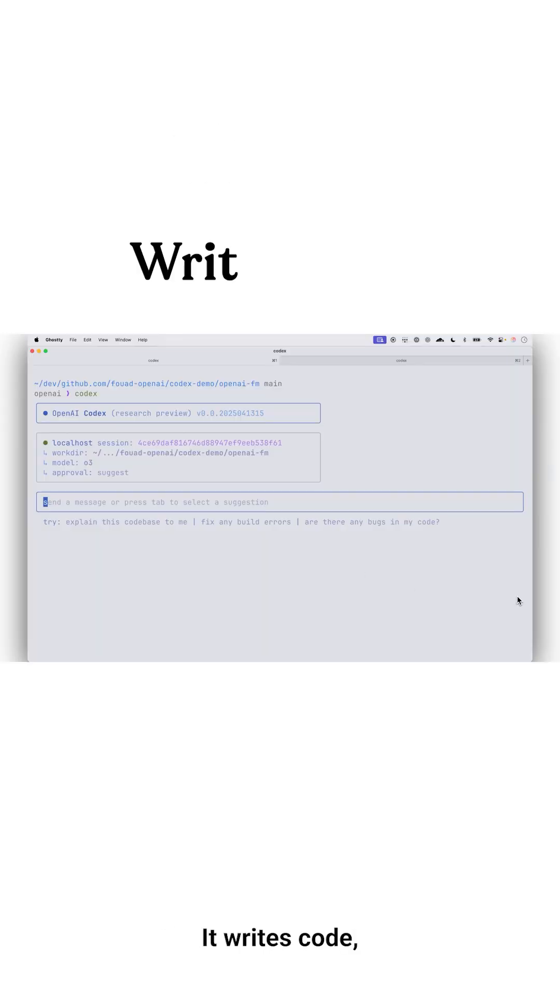
text(explain this codebase to me and)
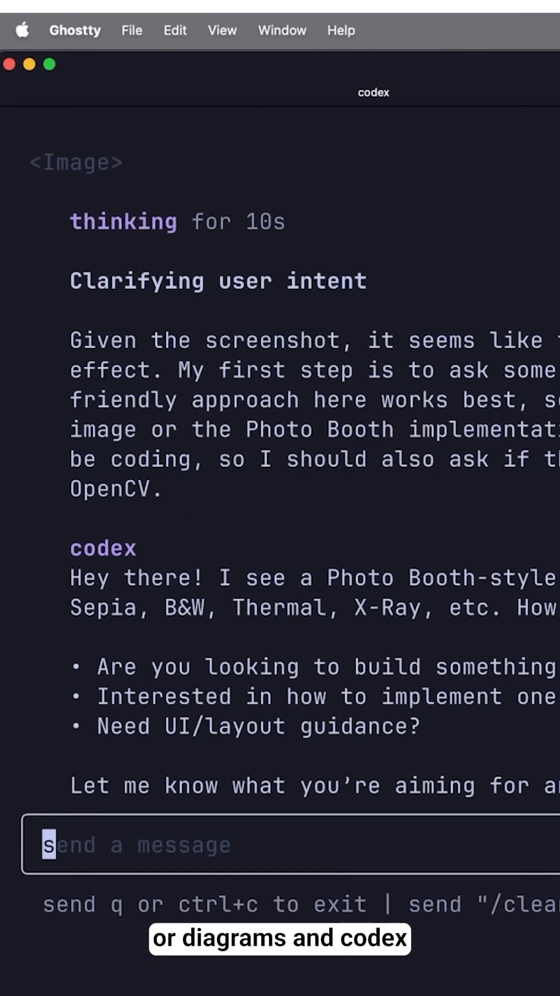
text(Reimplem)
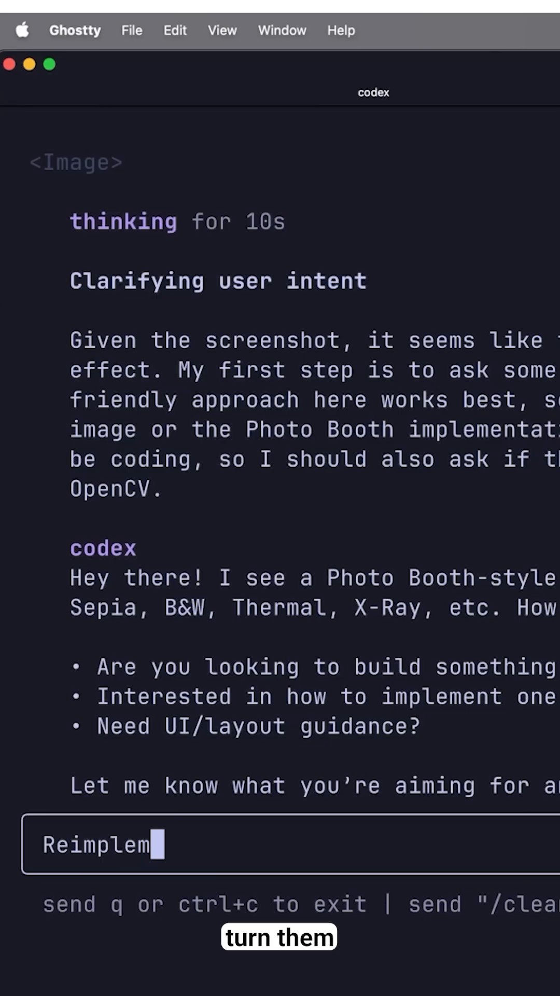